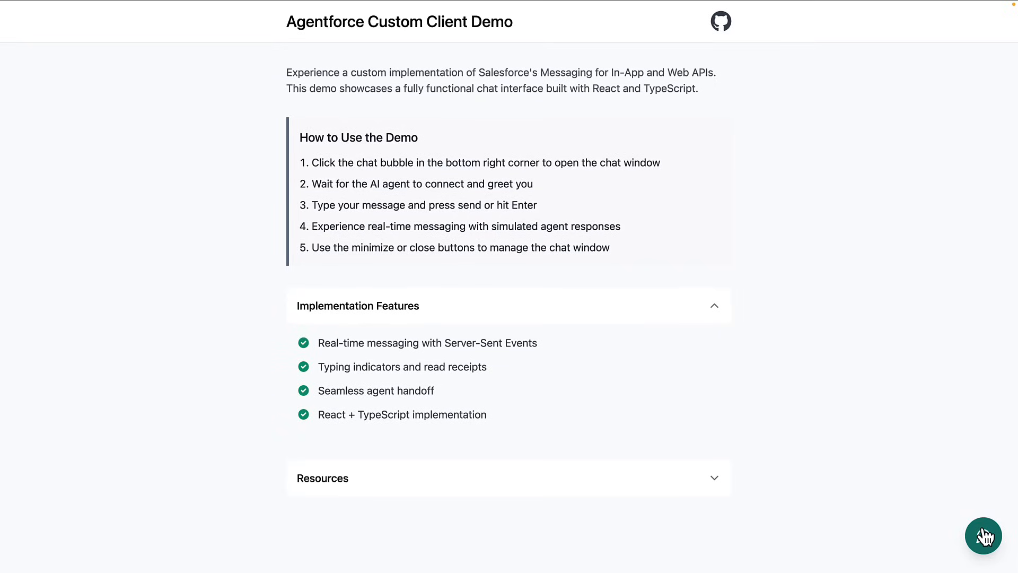
# - Open the concierge chat and send 'Can you let me know about the Historical Landmarks Tour?'
pyautogui.click(983, 536)
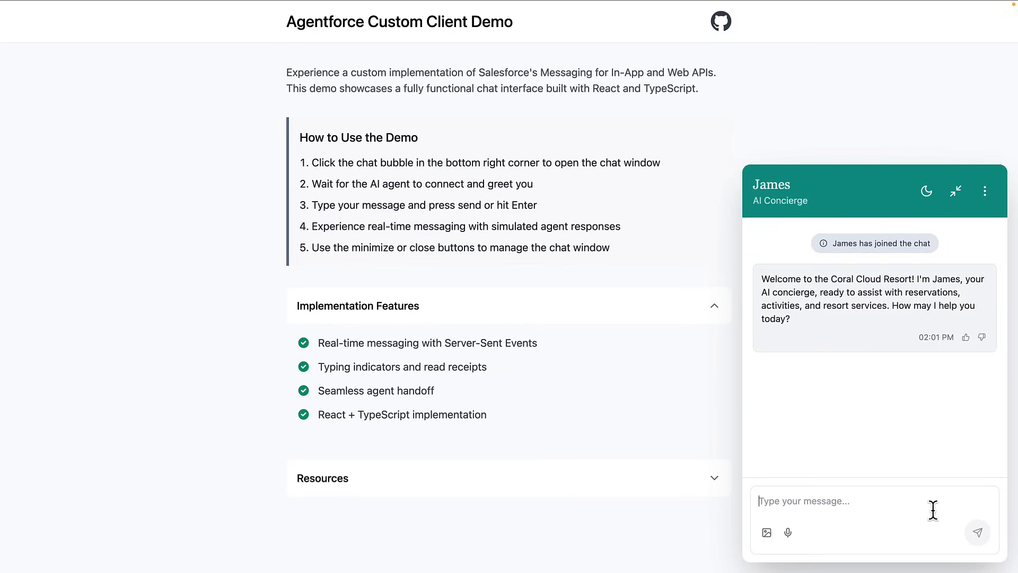
pyautogui.write('Can you let me know about the')
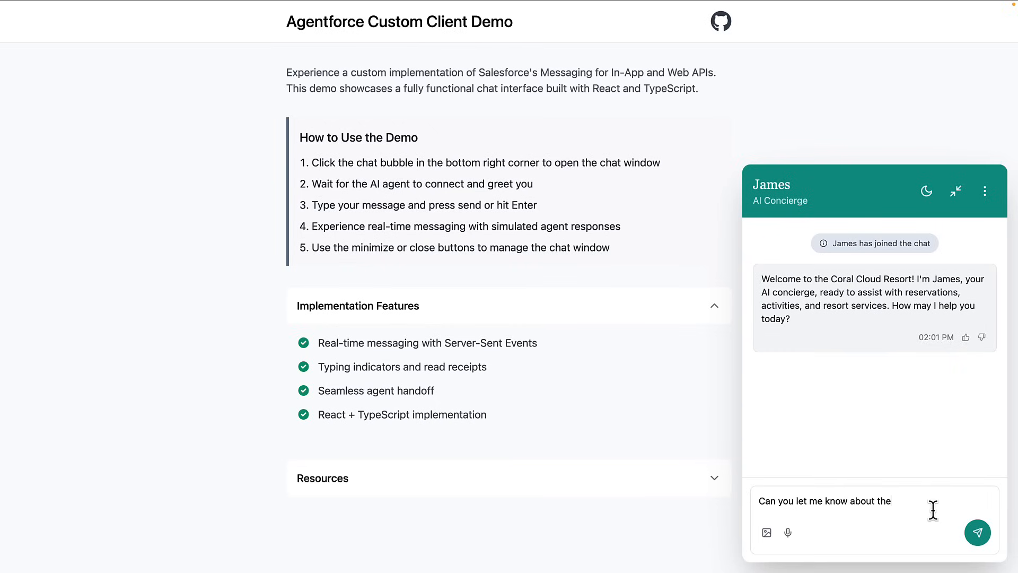
pyautogui.write('Historical Lan')
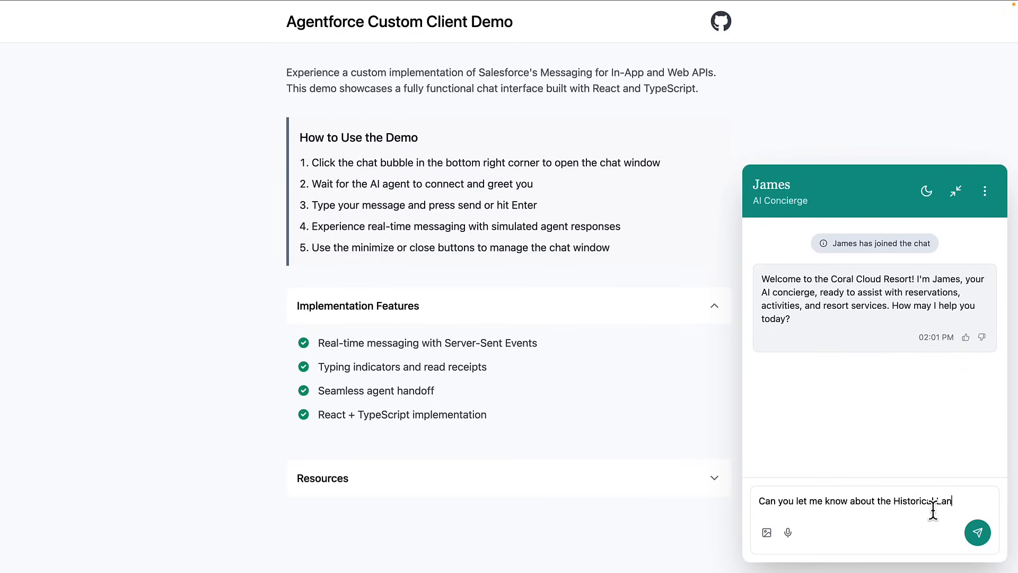
pyautogui.click(977, 532)
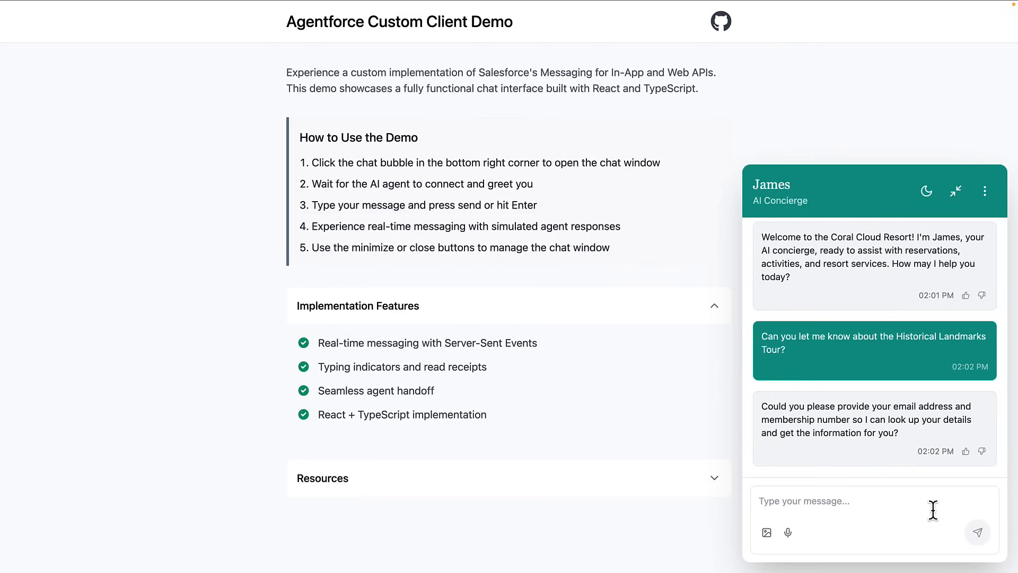
pyautogui.write('sofiarodriguez@example.com and 10008155')
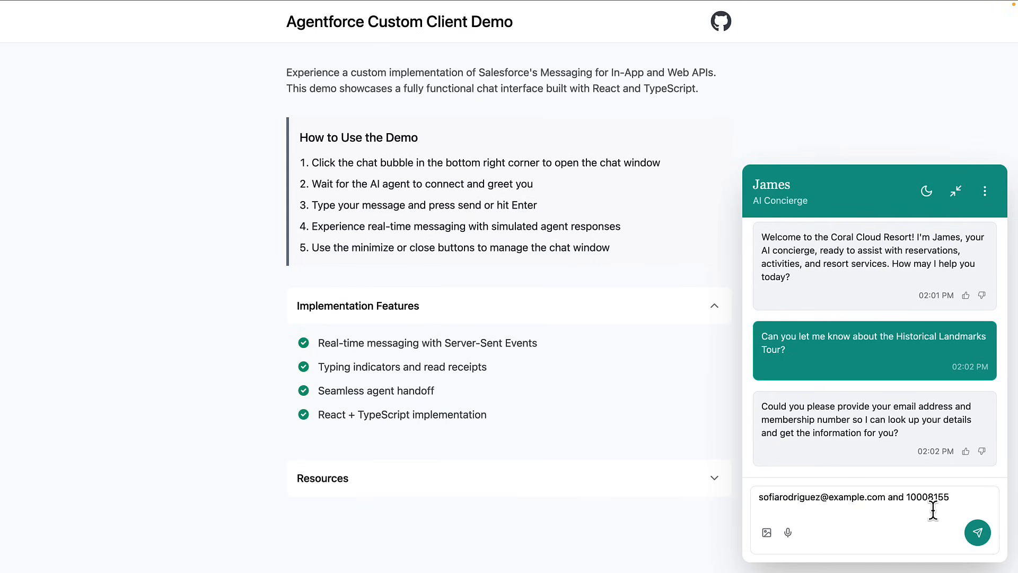
pyautogui.click(977, 532)
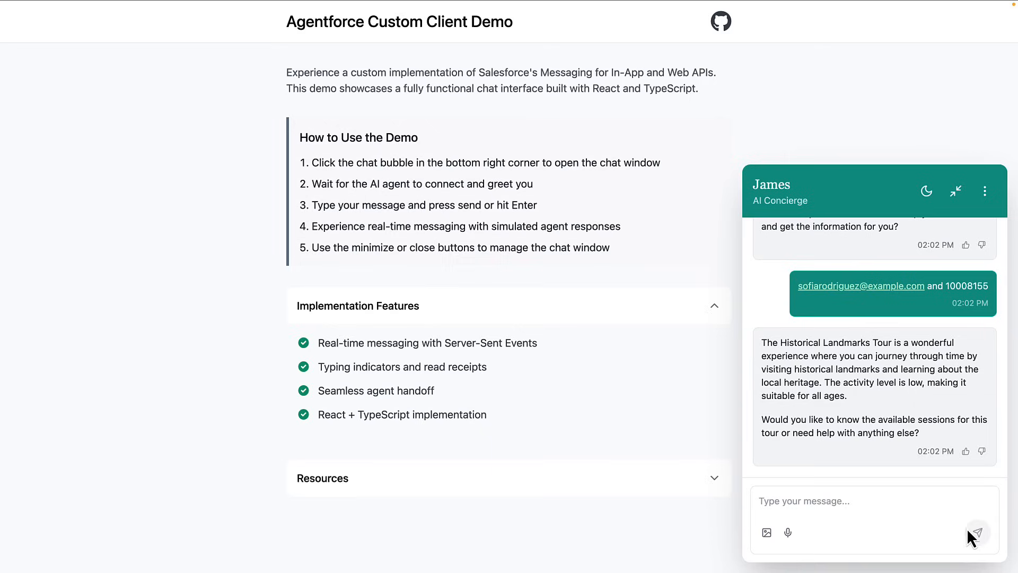
pyautogui.click(788, 533)
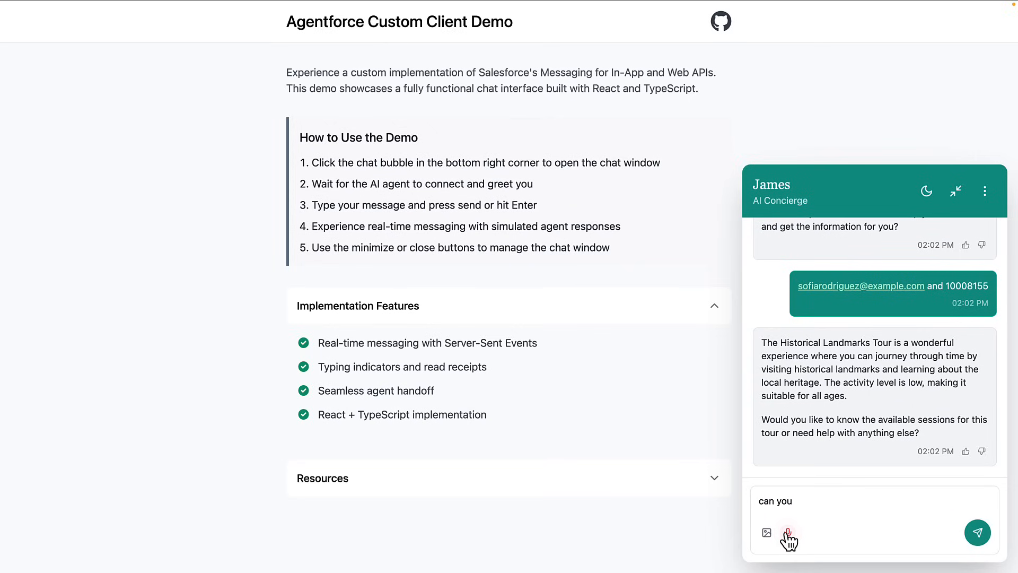
# - Send the request 'book for two people tomorrow' to the concierge
pyautogui.write('book for two people tomorrow')
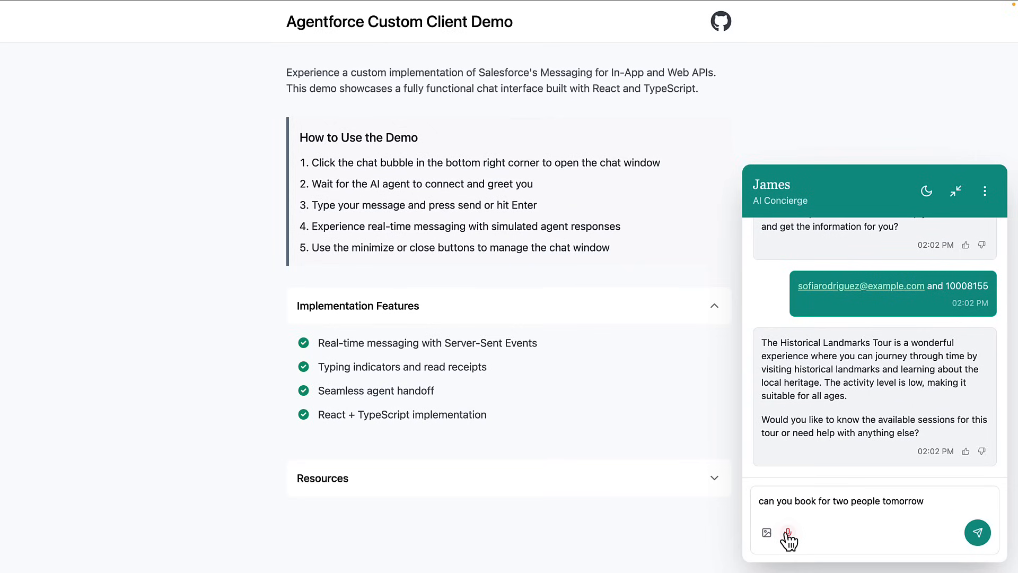
pyautogui.click(978, 532)
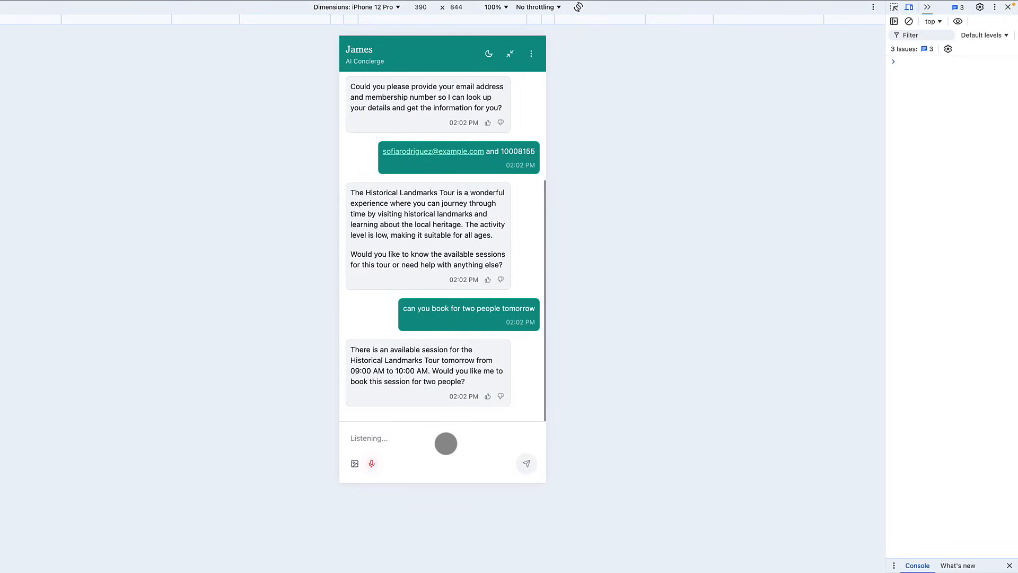
# - Restart the mic, dictate 'yes', and send it in the iPhone 12 Pro emulated chat
pyautogui.click(371, 463)
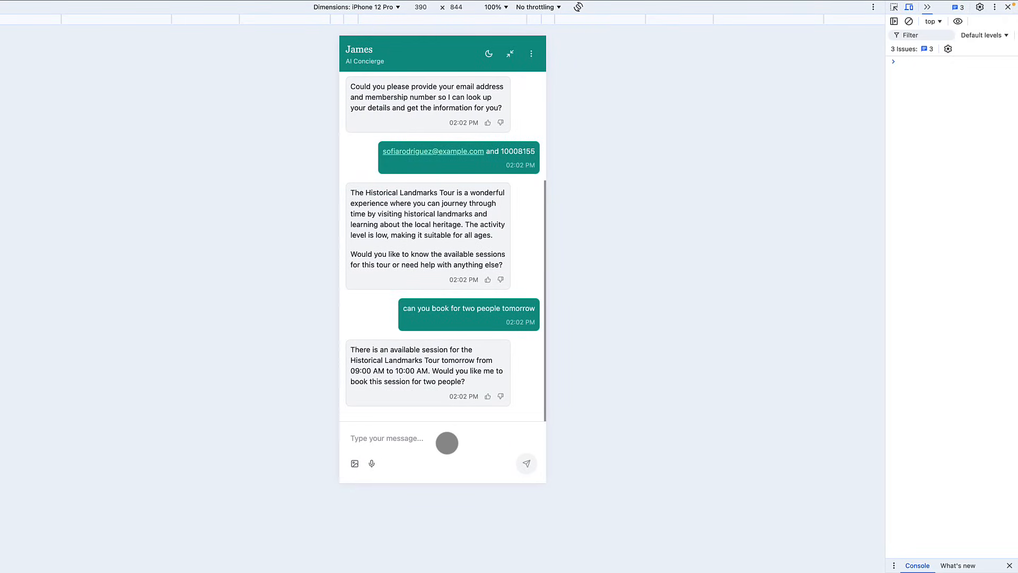
pyautogui.click(371, 463)
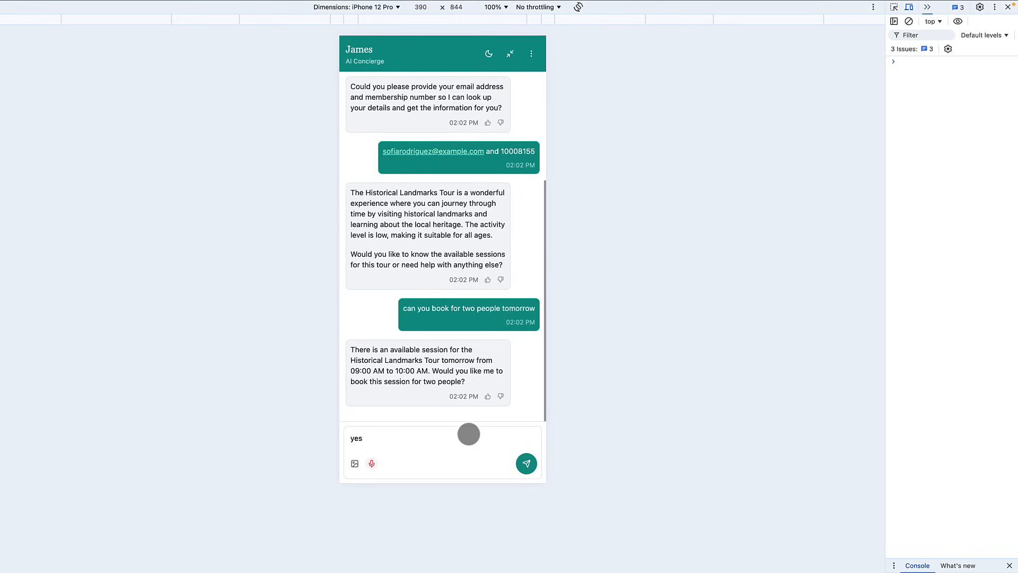
pyautogui.click(526, 463)
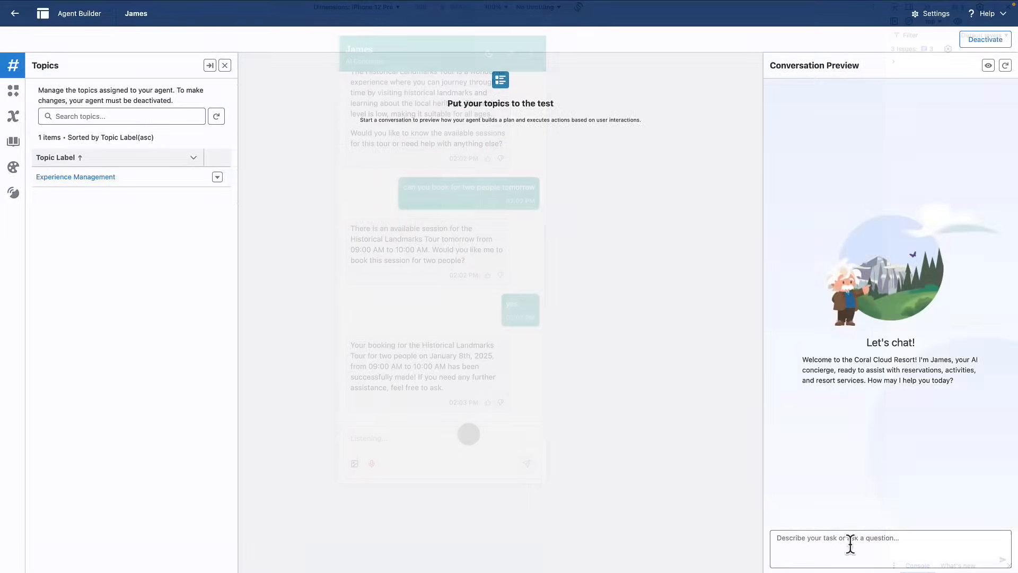
# - Type 'Can you let me' into the Agent Builder Conversation Preview
pyautogui.write('Can you let me')
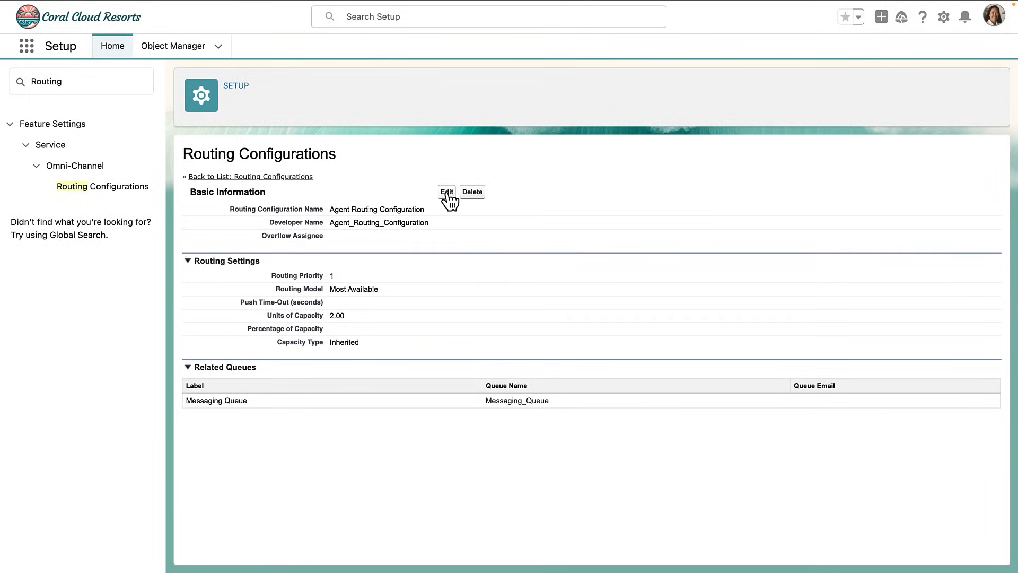
# - Edit the routing configuration, then open the Custom Client deployment's Install Code Snippet guide
pyautogui.click(446, 192)
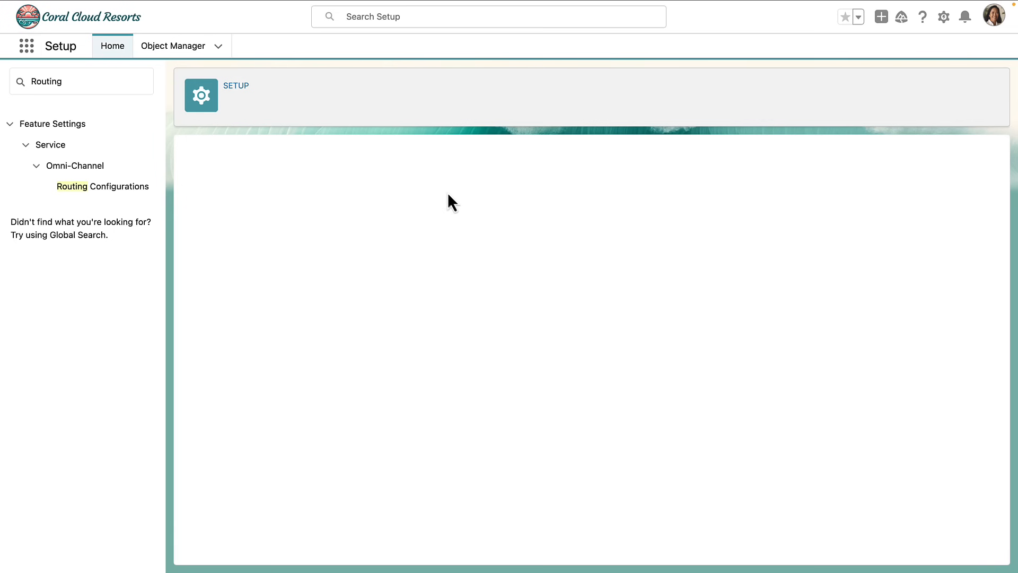
pyautogui.click(102, 186)
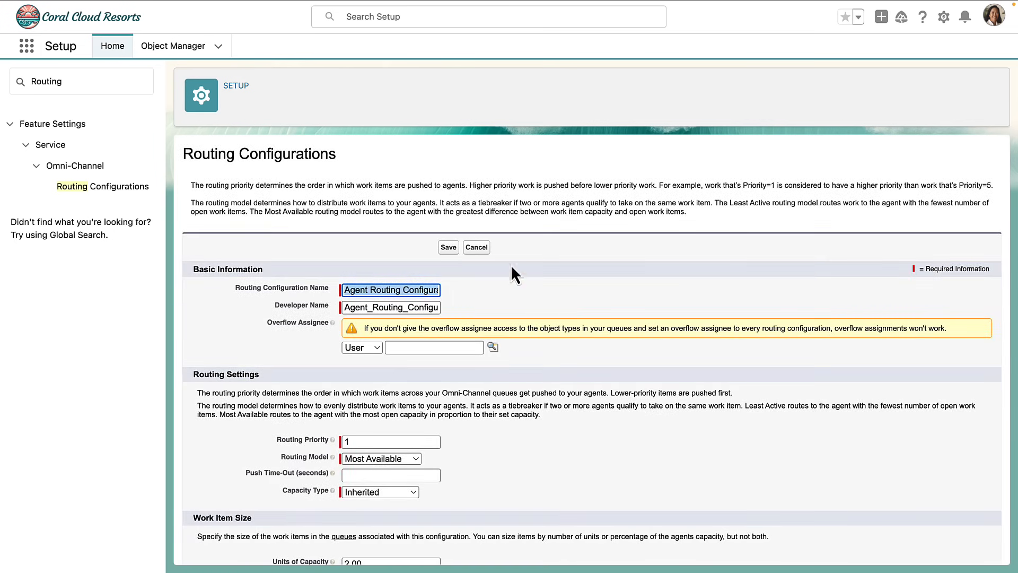
pyautogui.scroll(-3)
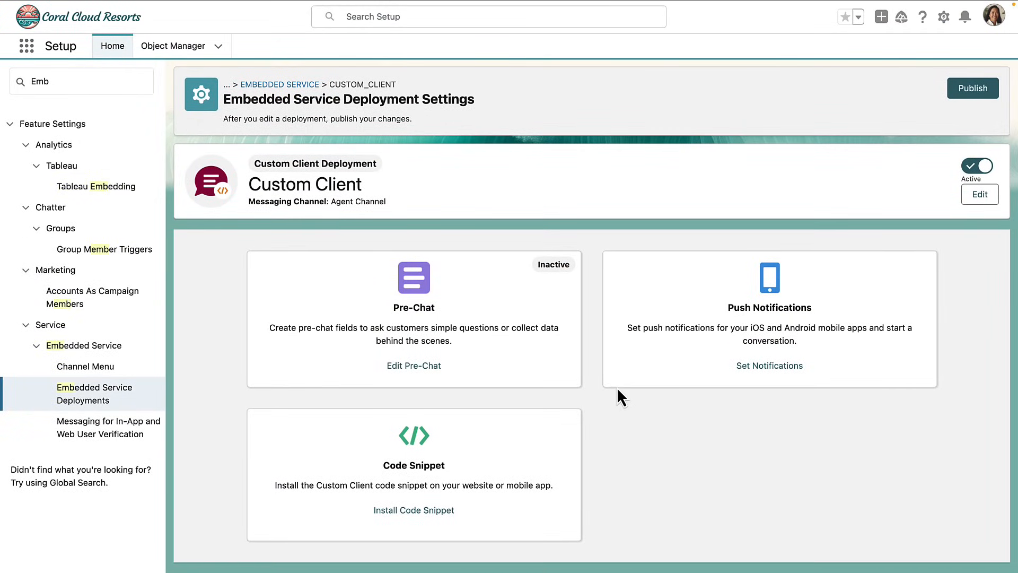
pyautogui.moveTo(414, 513)
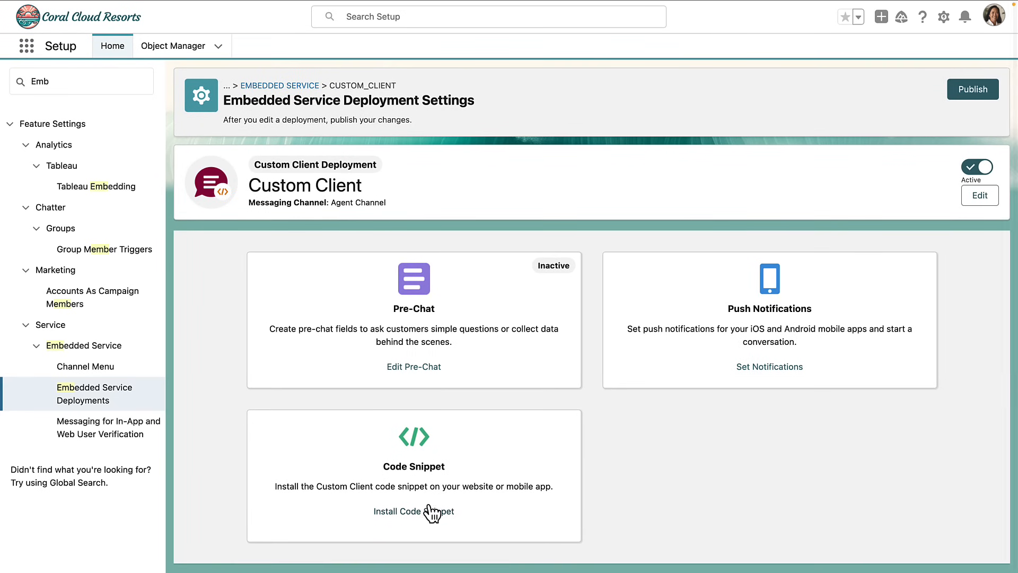
pyautogui.click(413, 512)
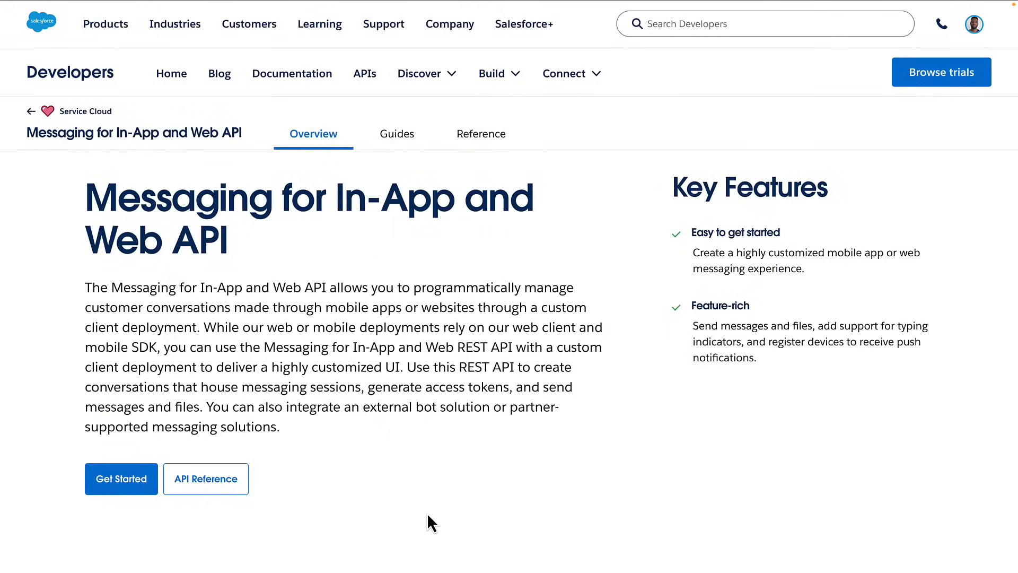
pyautogui.moveTo(206, 478)
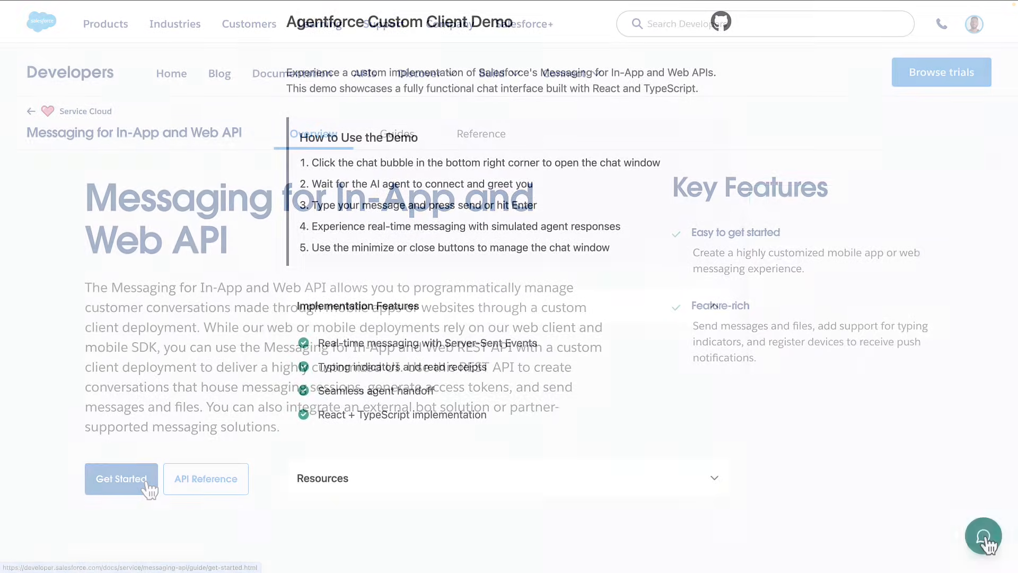
# - Open a new concierge chat and send 'Can you recommend activities?'
pyautogui.click(984, 537)
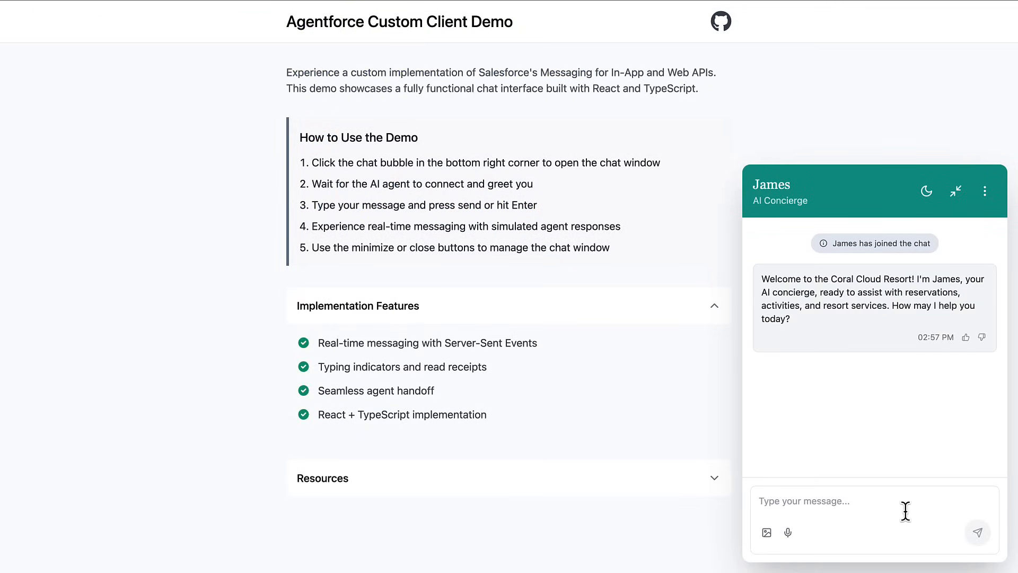
pyautogui.write('Can you recommend ac')
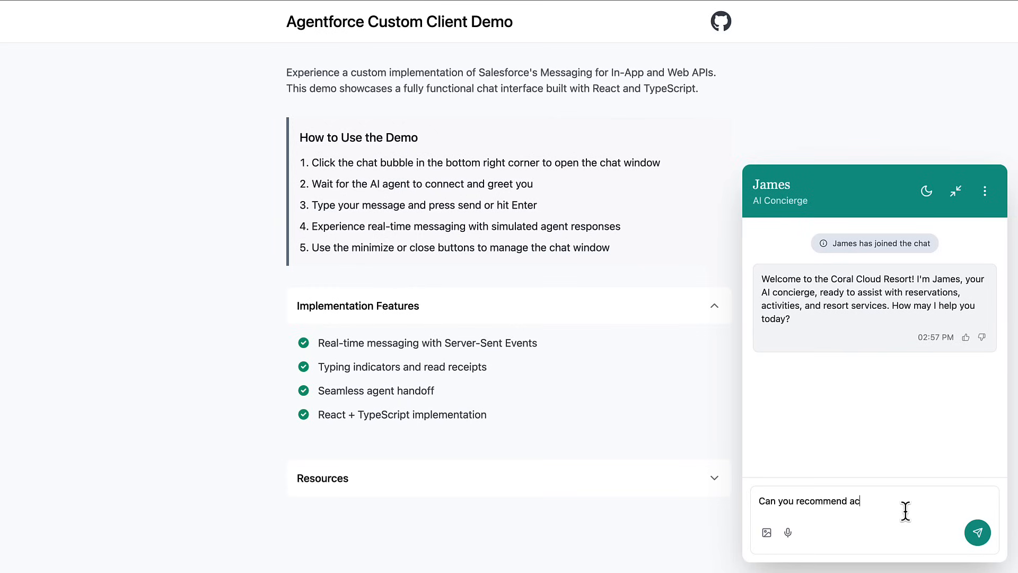
pyautogui.click(977, 532)
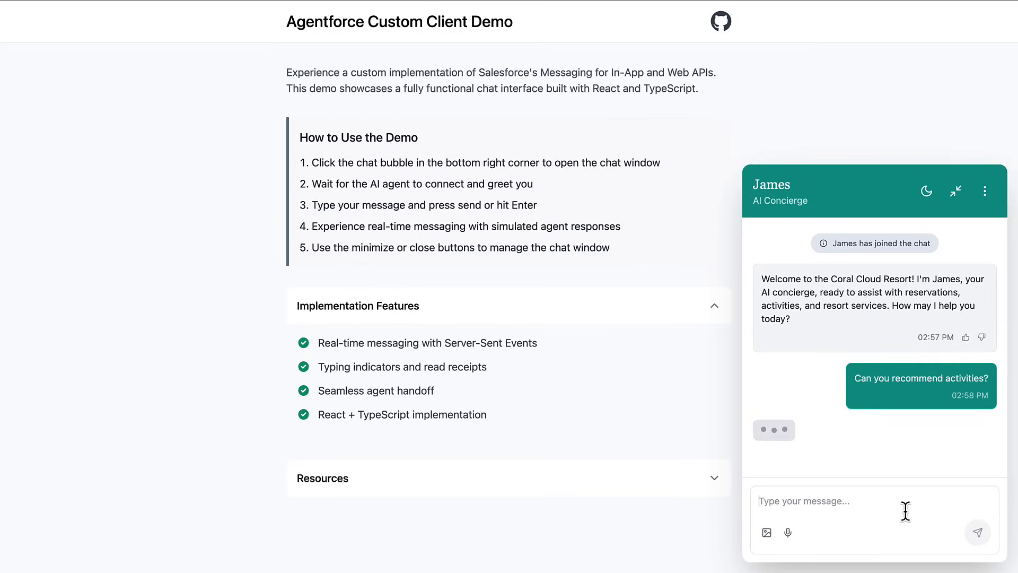